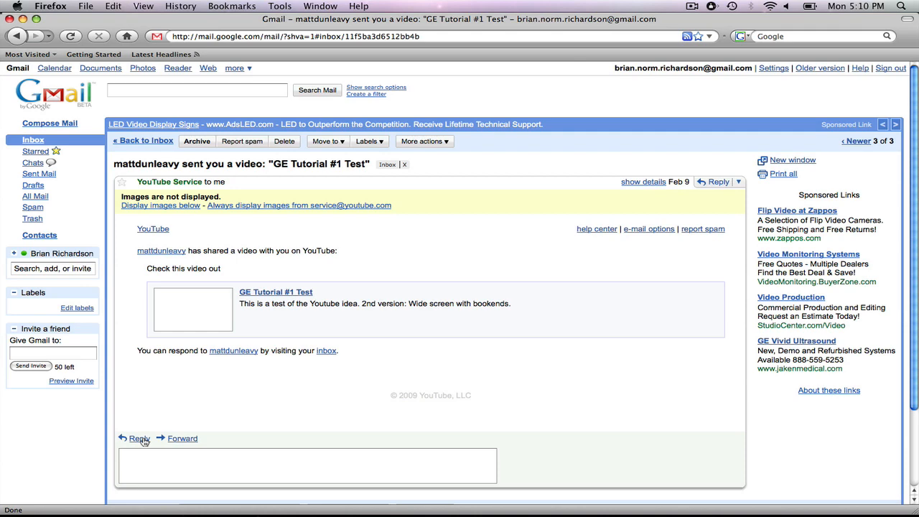
# Reply to the YouTube video-share email with the note "just sending a note" above the quoted text
pyautogui.click(139, 437)
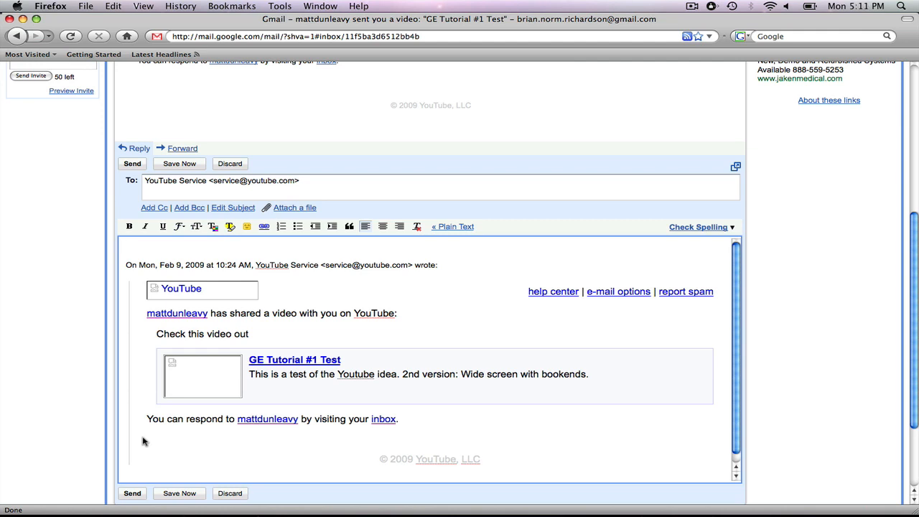
pyautogui.write('just s')
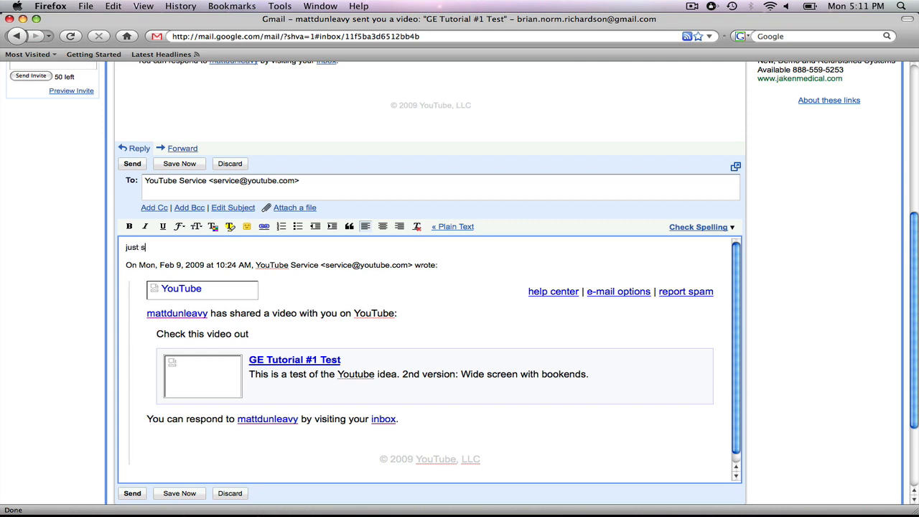
pyautogui.write('ending a note')
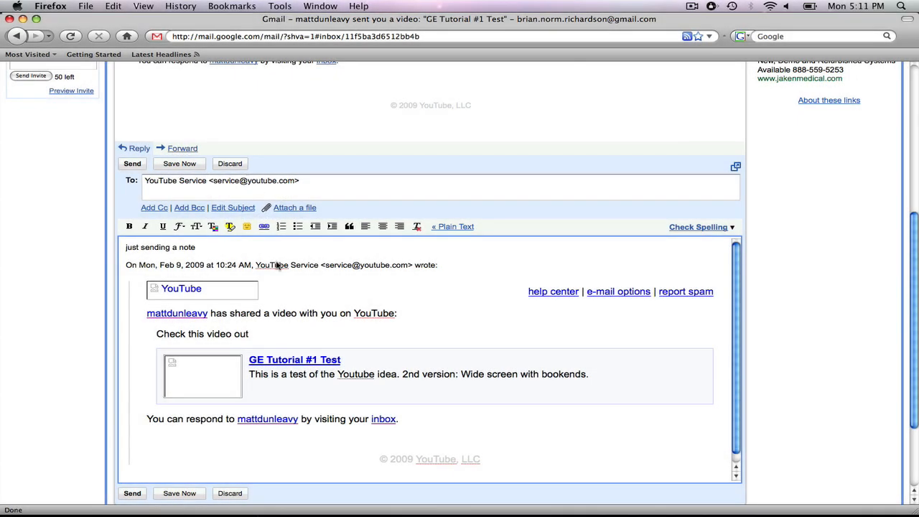
pyautogui.moveTo(138, 503)
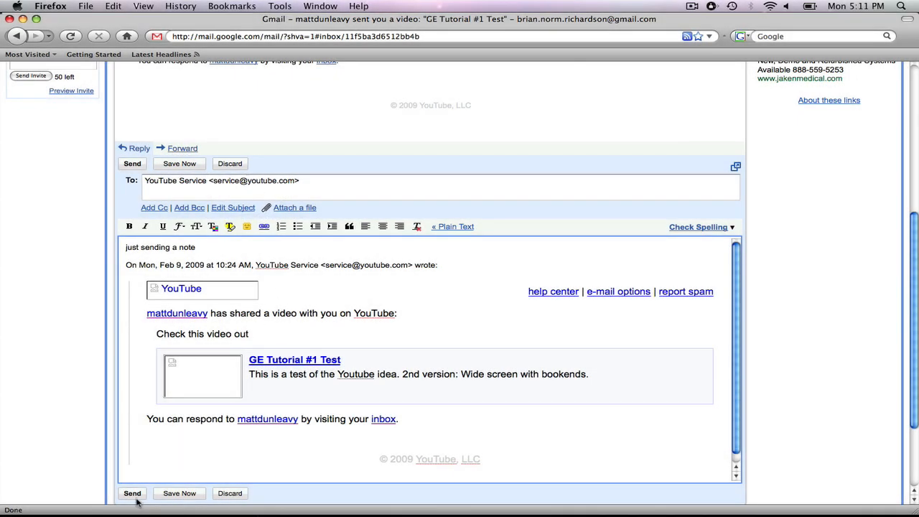
pyautogui.click(194, 247)
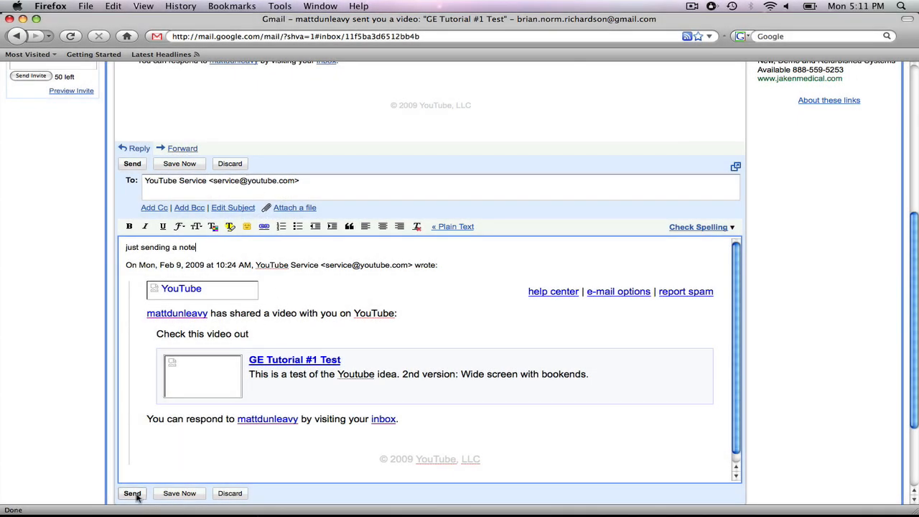
pyautogui.moveTo(179, 494)
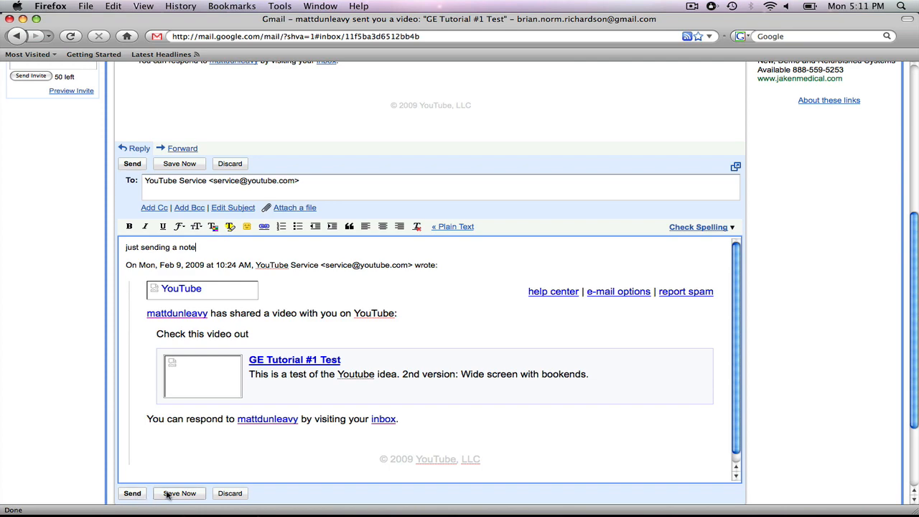
# Save the reply as a draft and reopen it from the Drafts folder
pyautogui.click(178, 493)
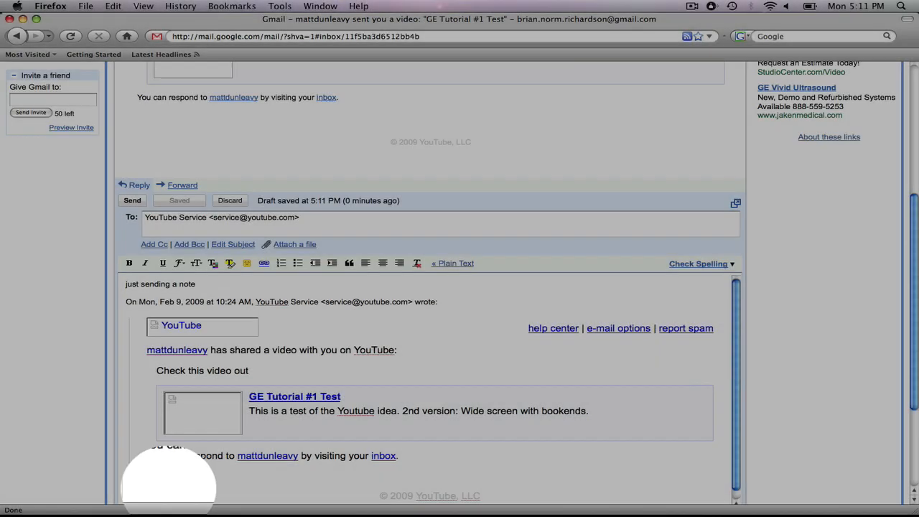
pyautogui.scroll(3)
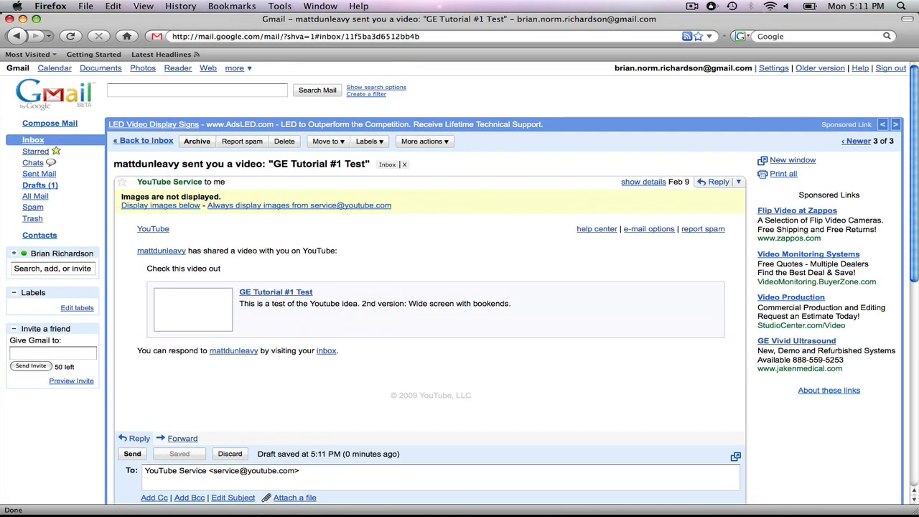
pyautogui.moveTo(46, 185)
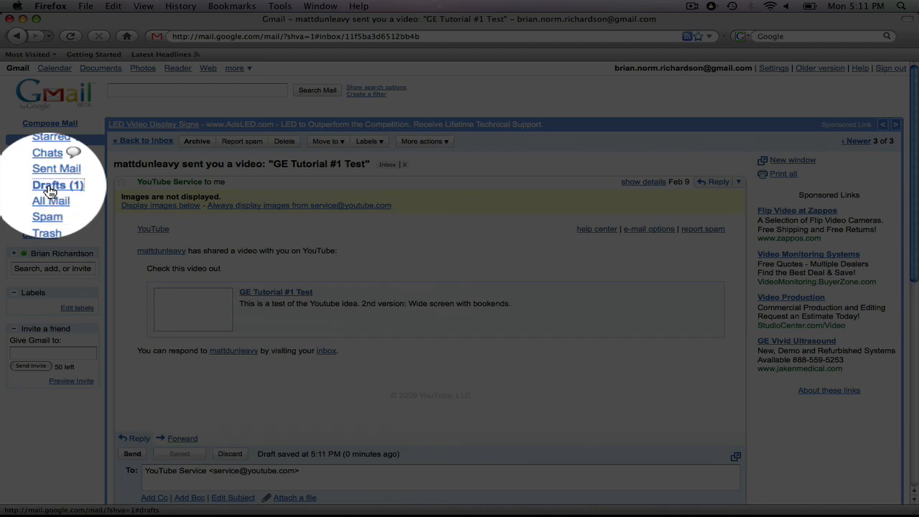
pyautogui.click(59, 184)
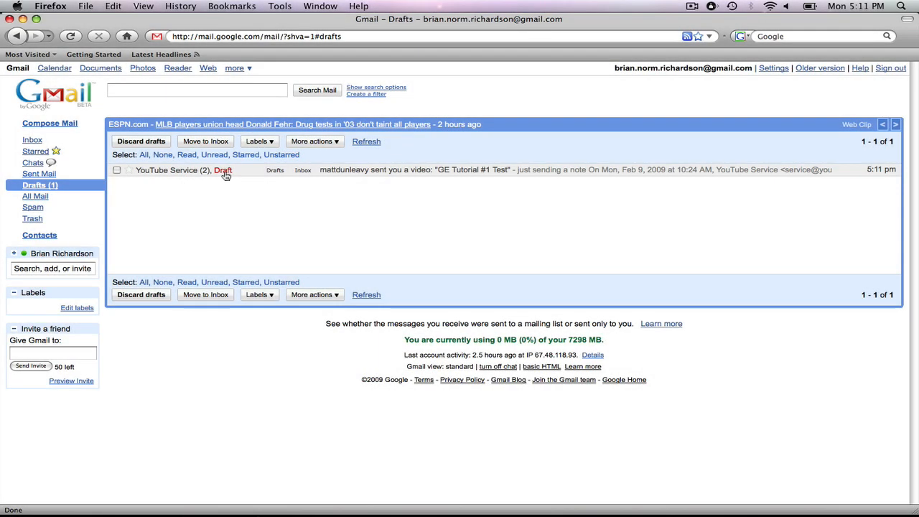
pyautogui.moveTo(225, 175)
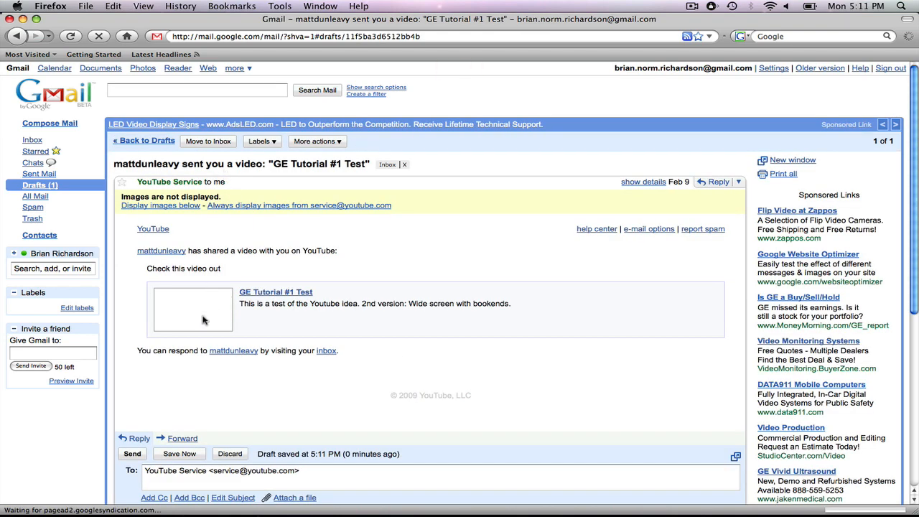
pyautogui.moveTo(179, 393)
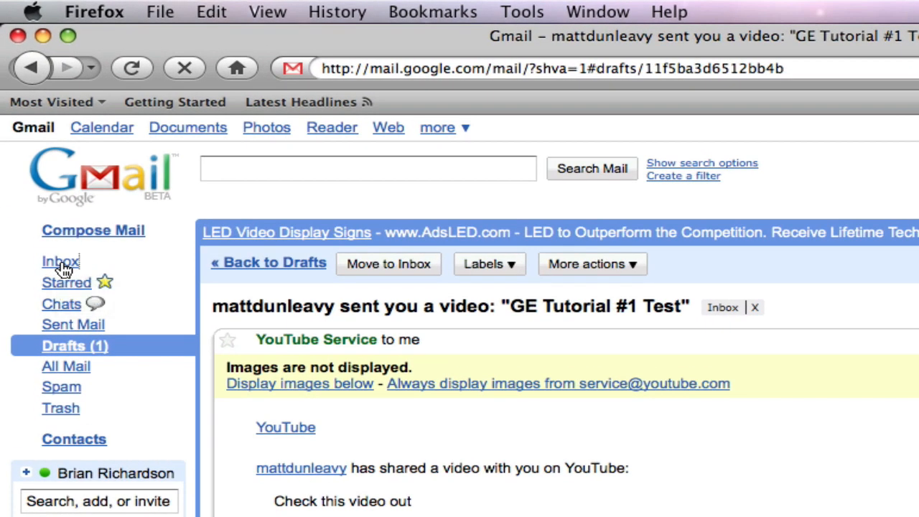
# From the inbox, move the YouTube Service draft conversation to the Trash
pyautogui.click(60, 261)
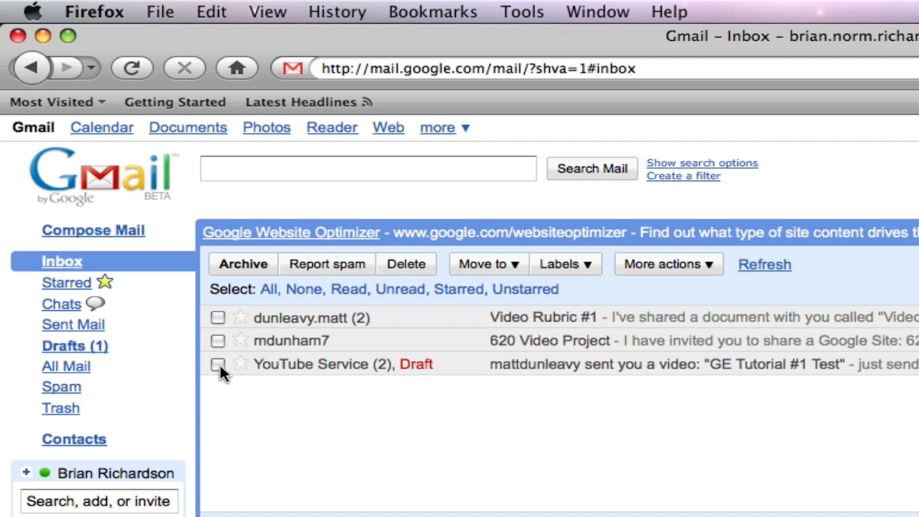
pyautogui.click(218, 365)
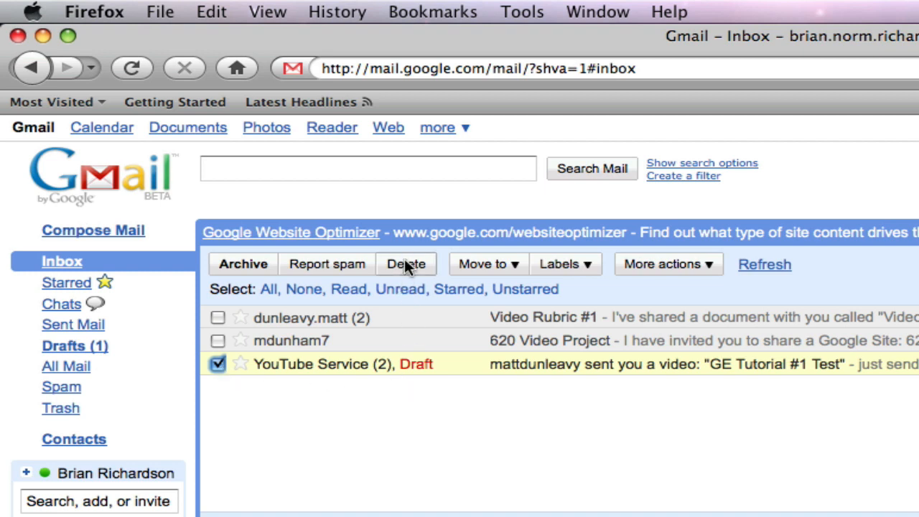
pyautogui.click(404, 264)
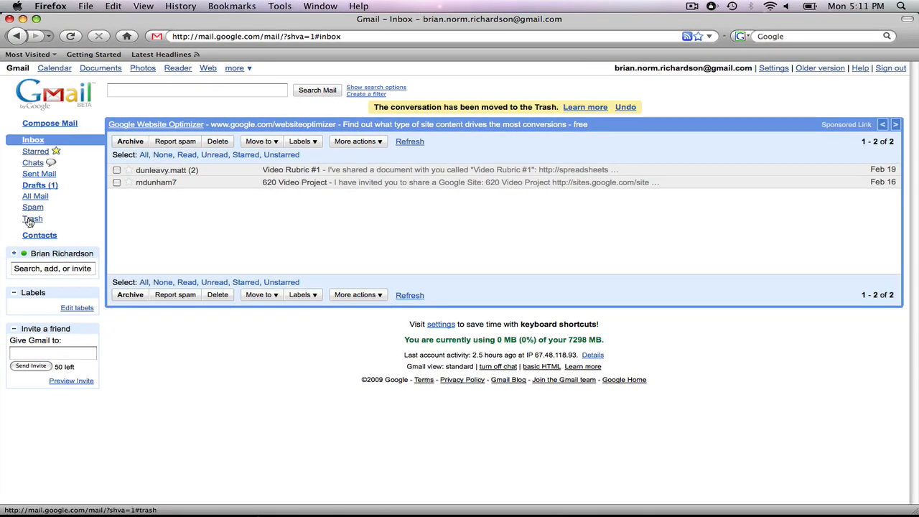
# In Trash, delete the older YouTube Service conversation forever, leaving two conversations
pyautogui.click(32, 218)
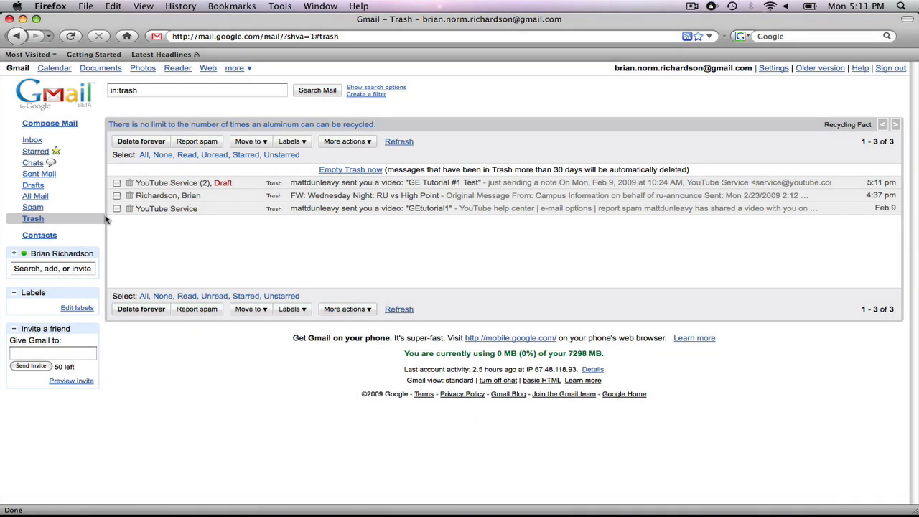
pyautogui.moveTo(123, 218)
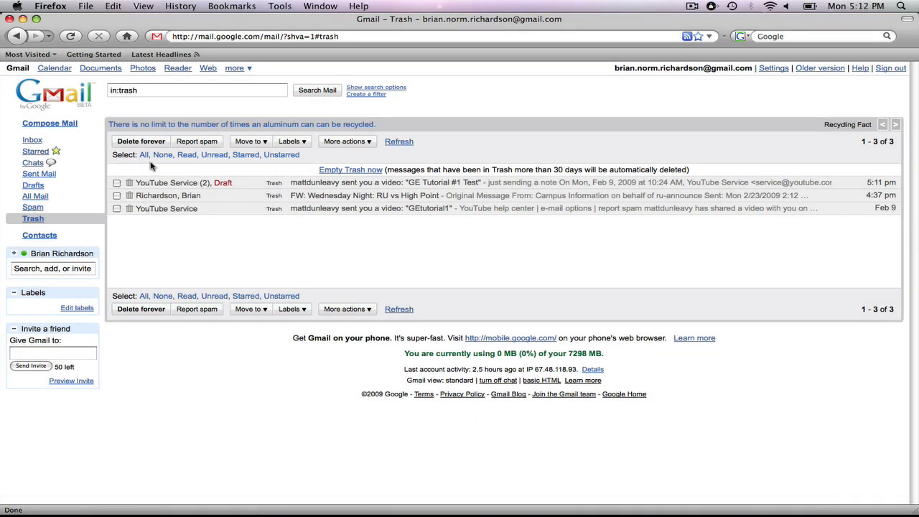
pyautogui.click(144, 155)
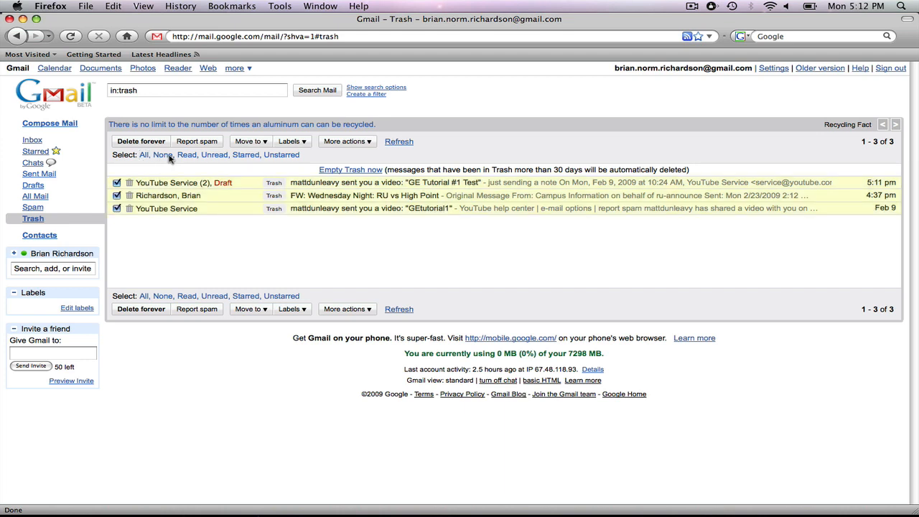
pyautogui.click(163, 155)
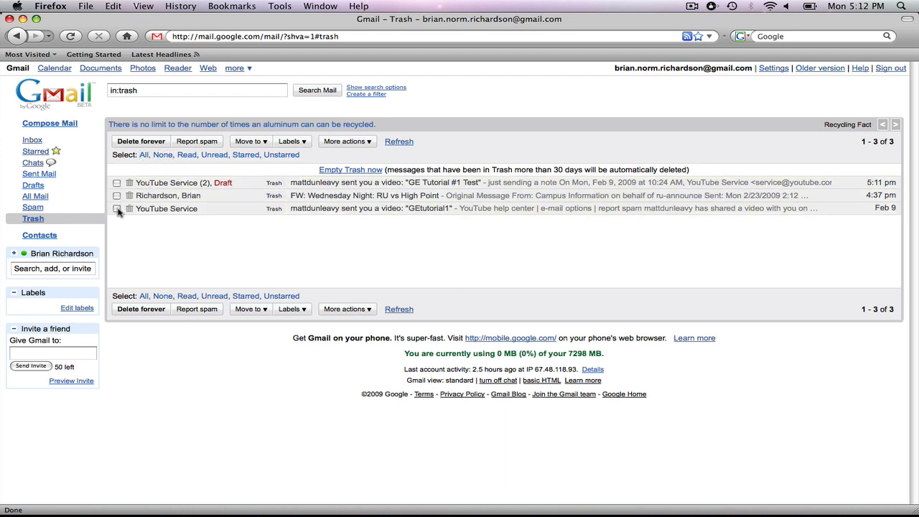
pyautogui.click(116, 208)
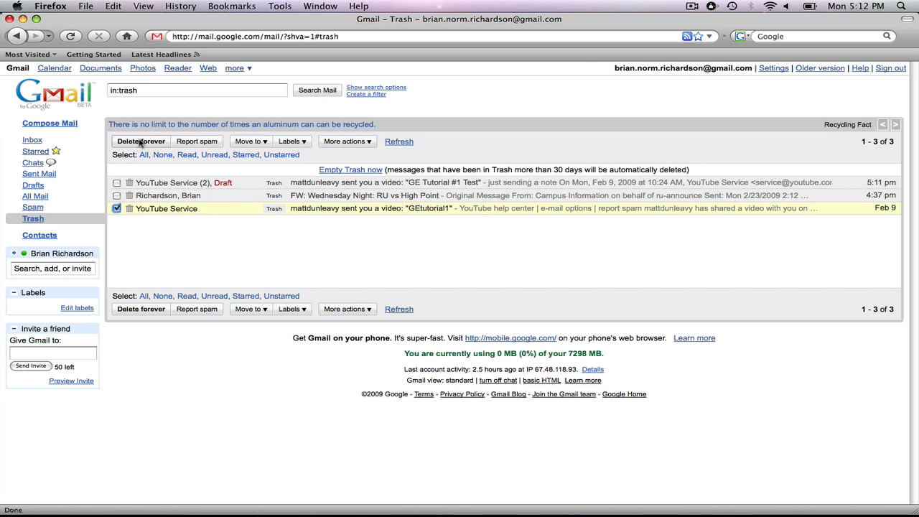
pyautogui.click(141, 141)
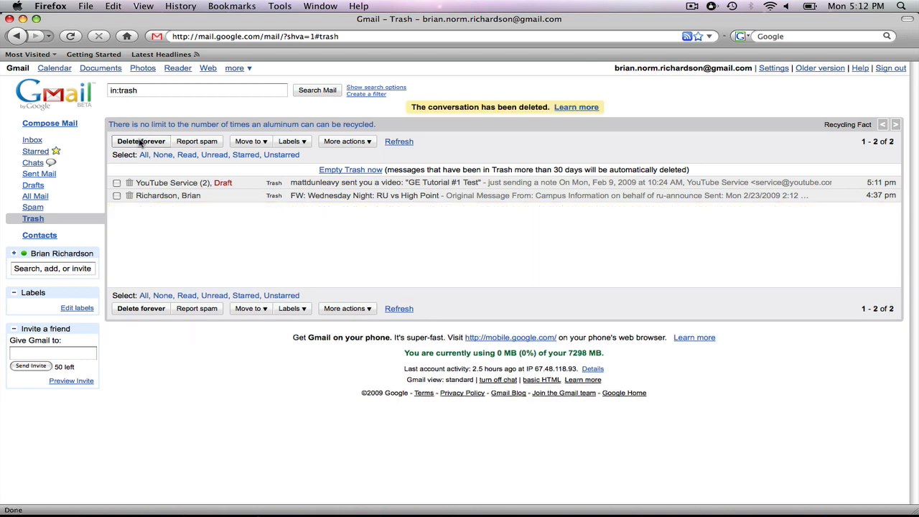
pyautogui.moveTo(46, 123)
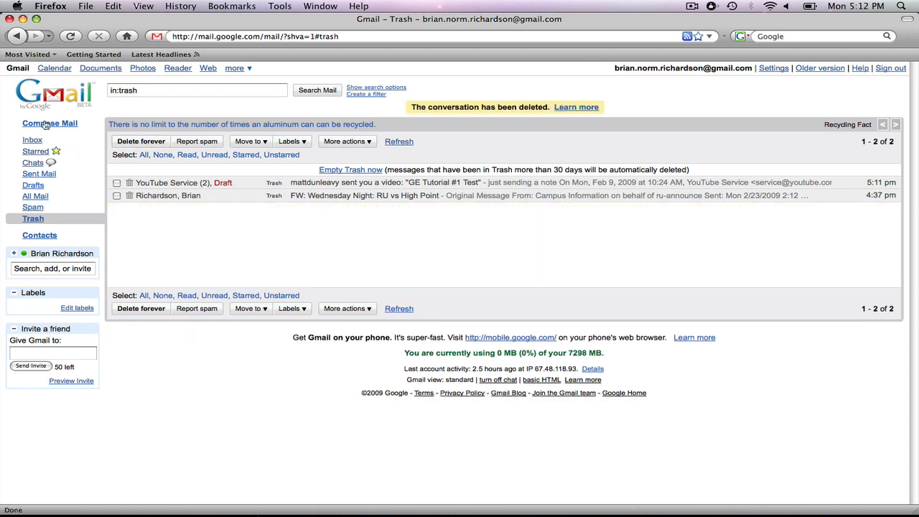
pyautogui.click(49, 124)
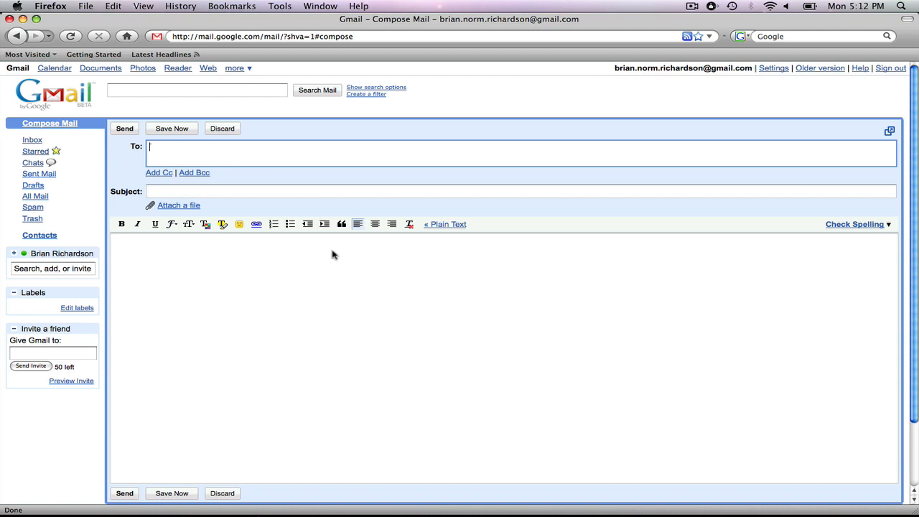
pyautogui.moveTo(290, 121)
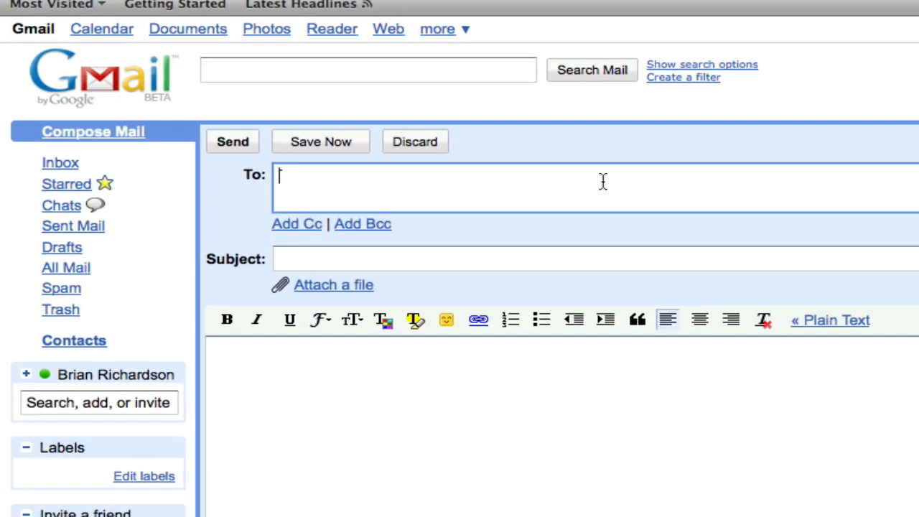
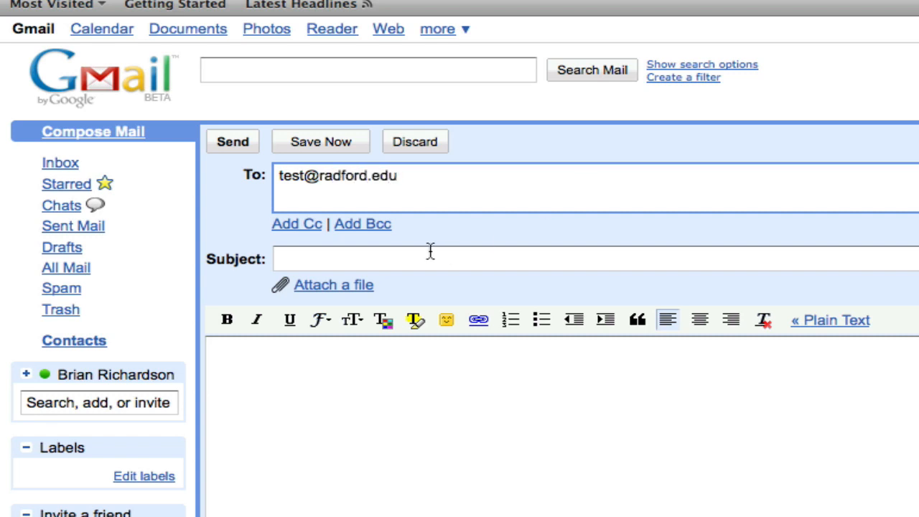
# Give the message the subject "hi" and the body "just sending a note"
pyautogui.click(430, 258)
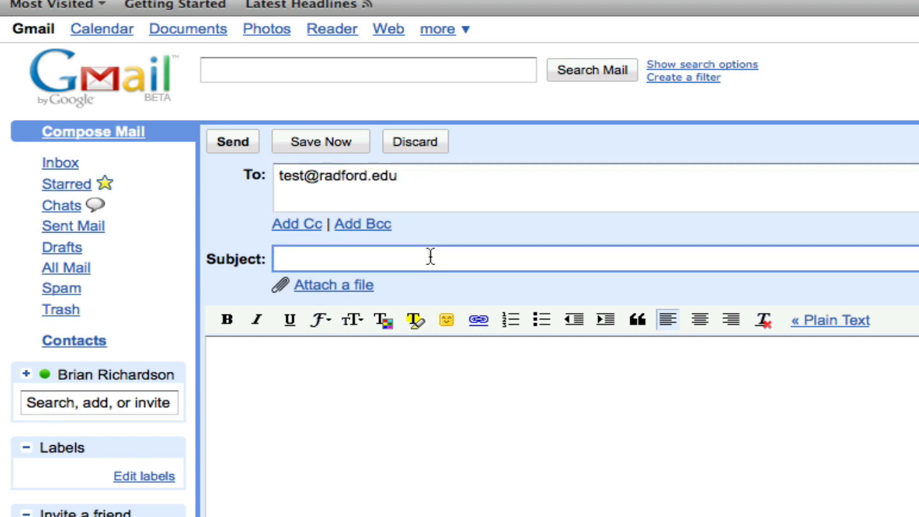
pyautogui.write('hi')
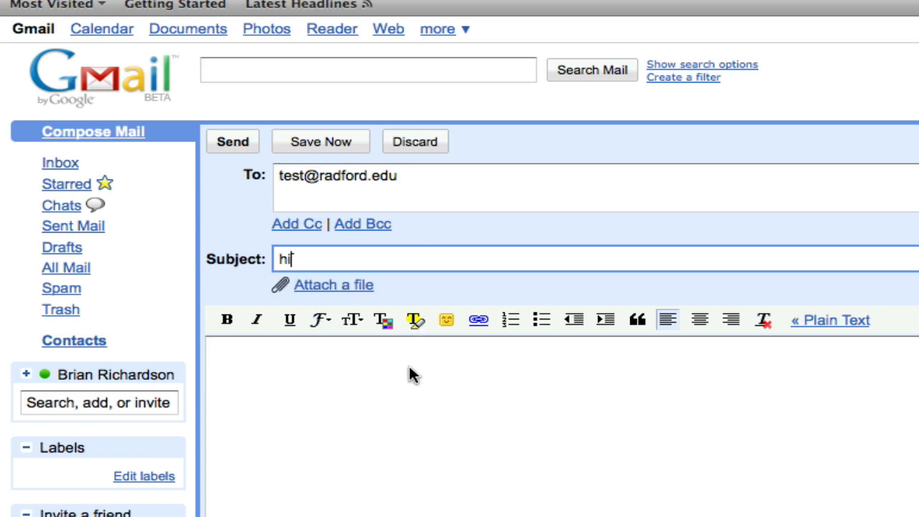
pyautogui.write('just sending a note')
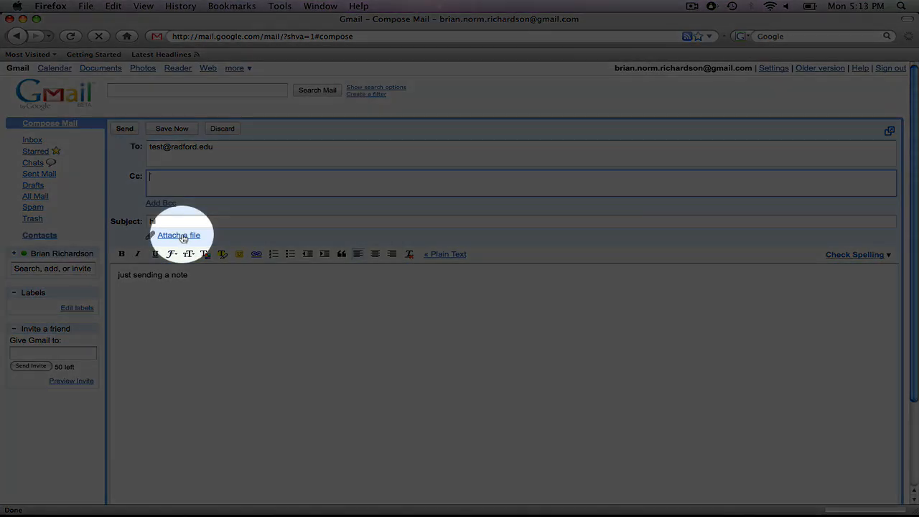
# Attach the QuickTime movie February180510 from the Desktop to the draft
pyautogui.click(178, 236)
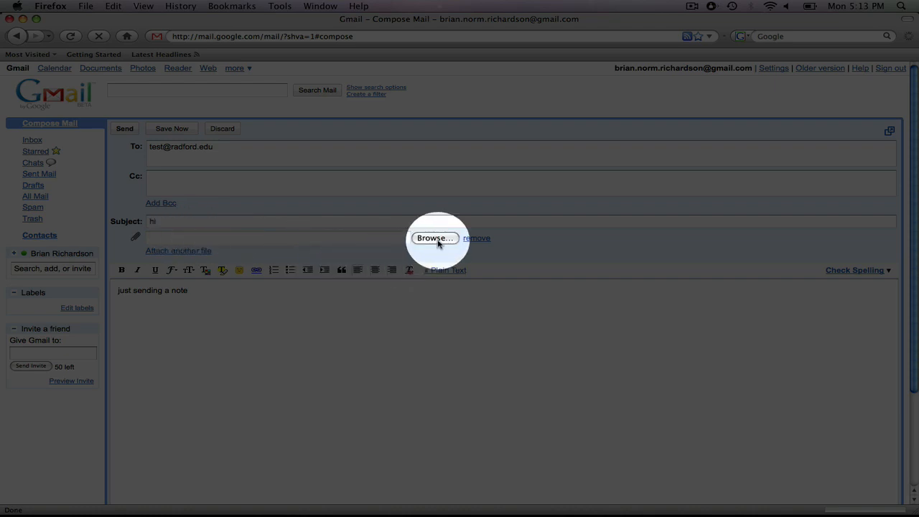
pyautogui.click(435, 238)
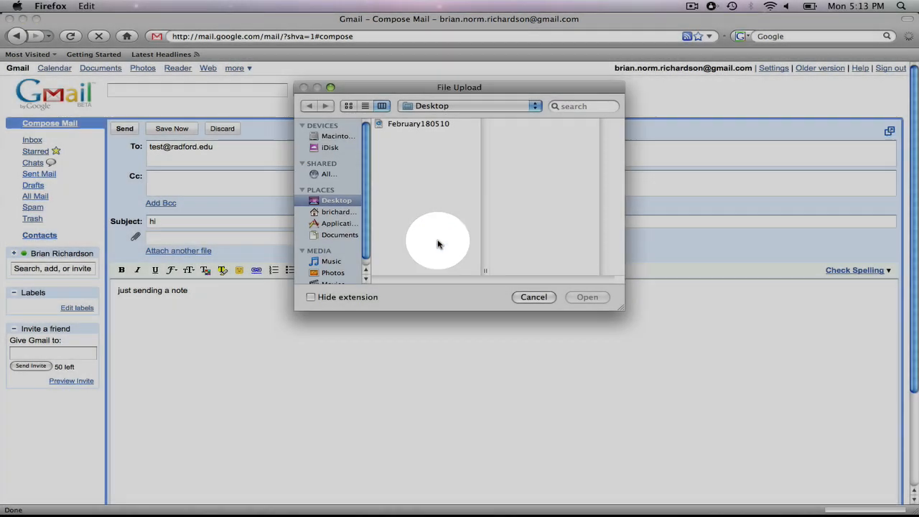
pyautogui.moveTo(419, 123)
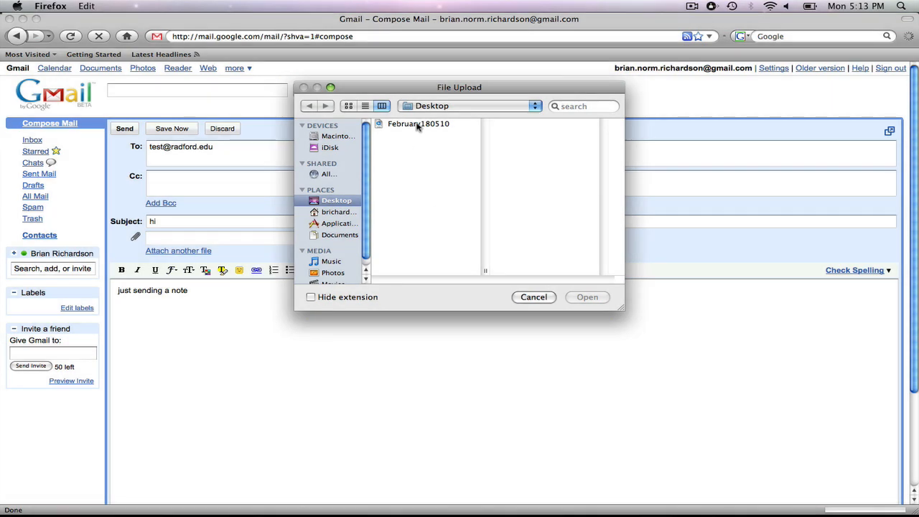
pyautogui.click(418, 124)
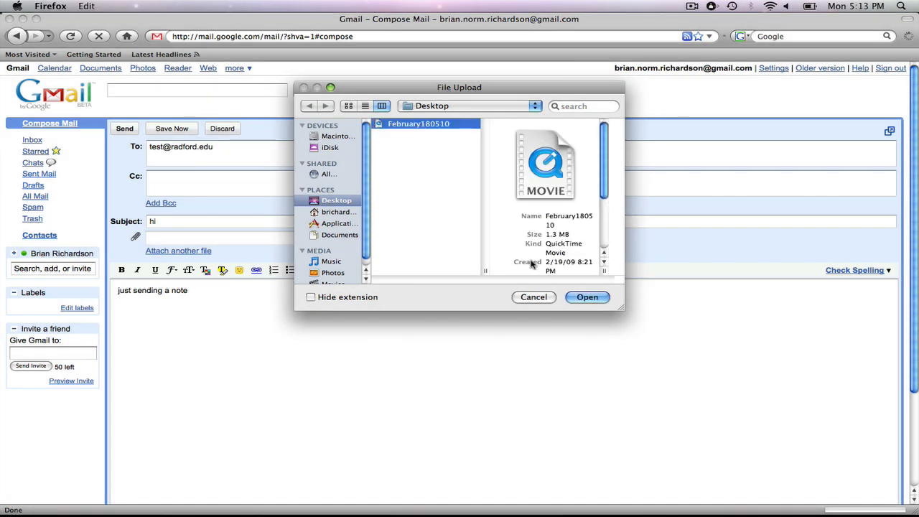
pyautogui.click(587, 295)
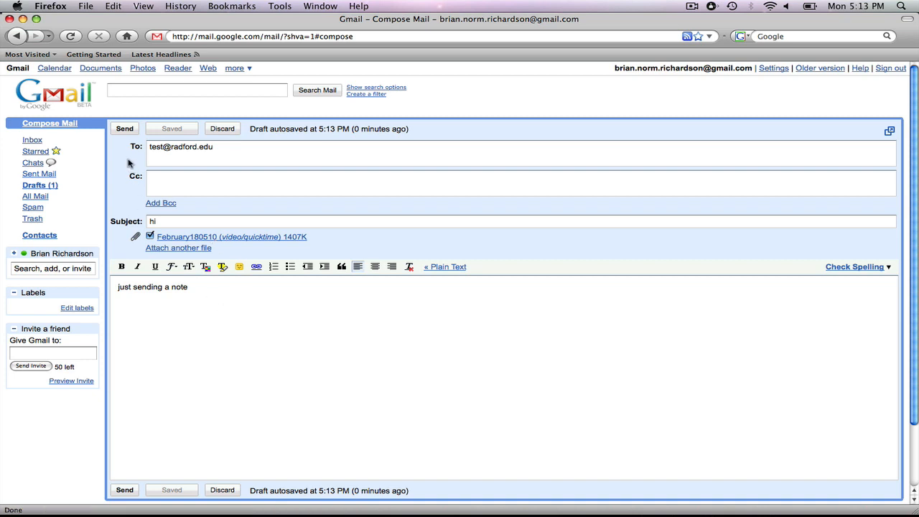
pyautogui.moveTo(106, 198)
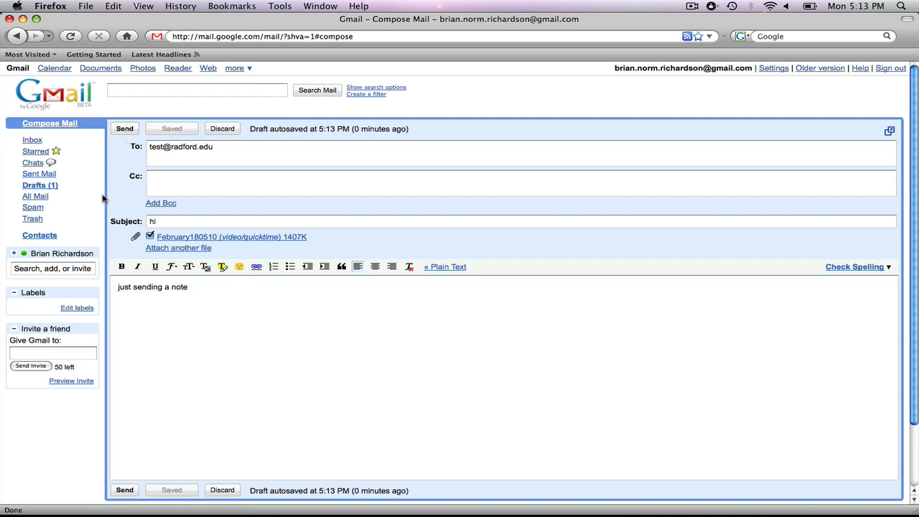
pyautogui.moveTo(40, 244)
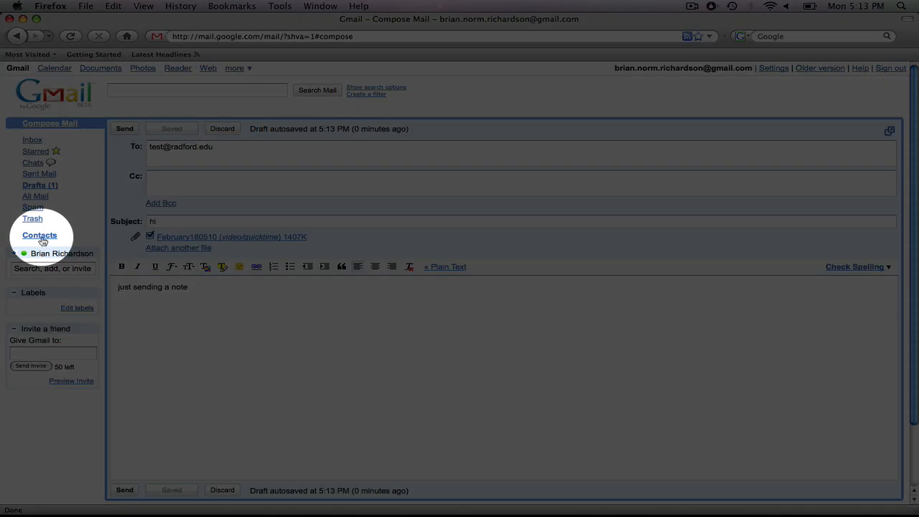
pyautogui.click(41, 235)
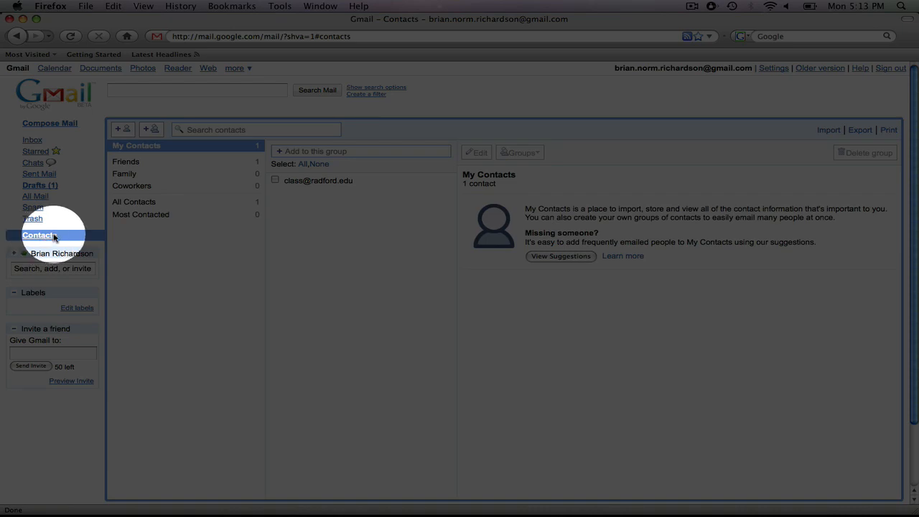
pyautogui.moveTo(122, 129)
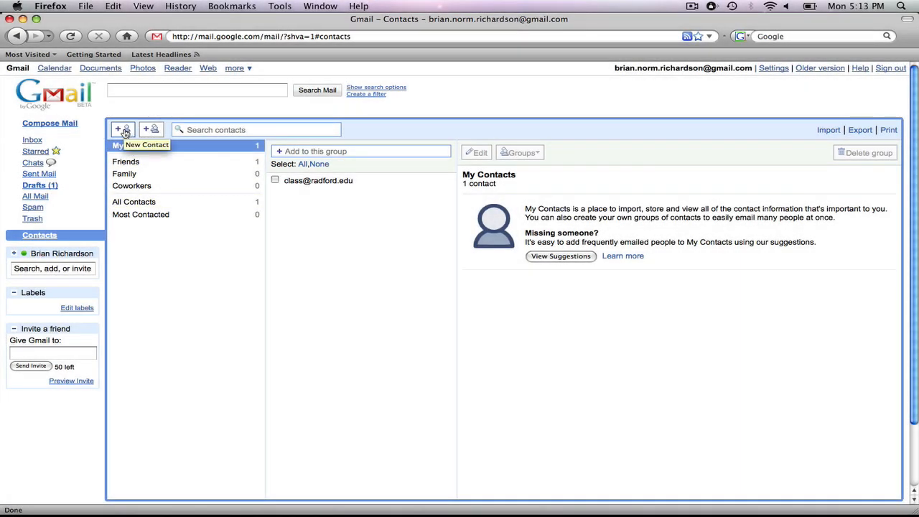
pyautogui.click(122, 129)
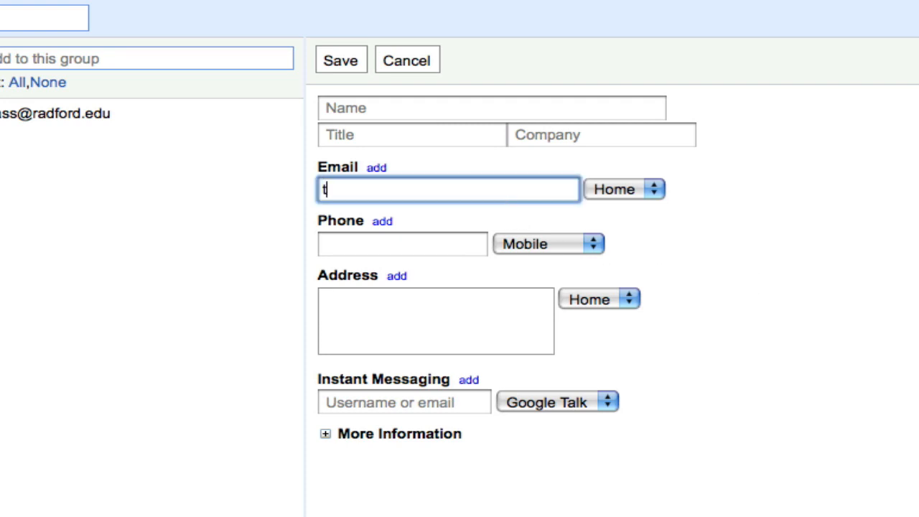
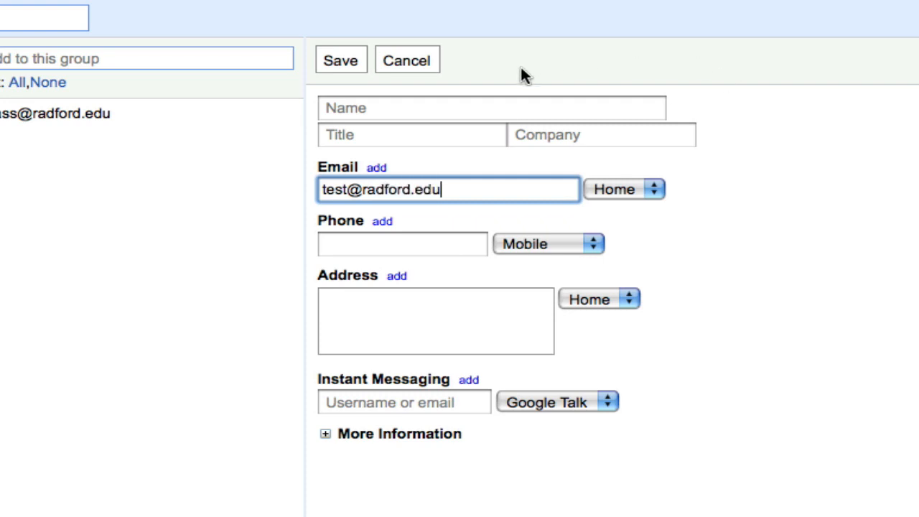
# Name the contact jim and save it
pyautogui.click(491, 107)
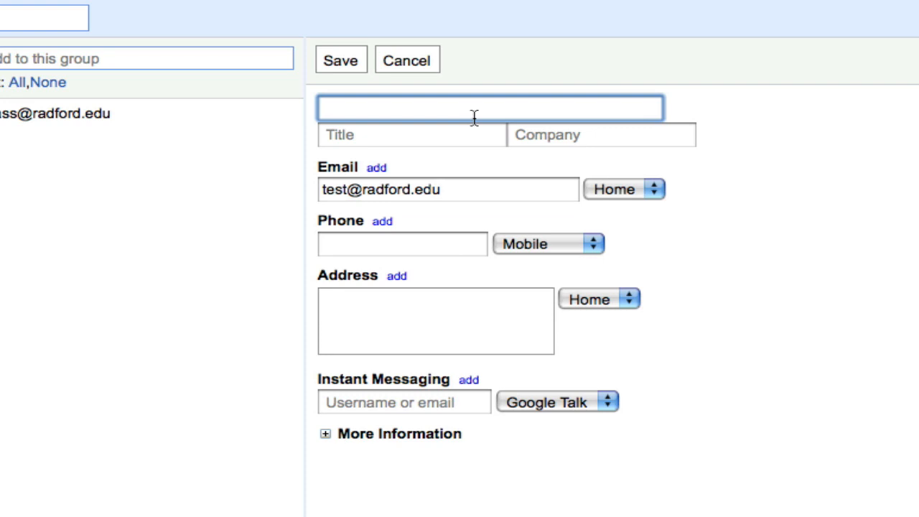
pyautogui.write('jim')
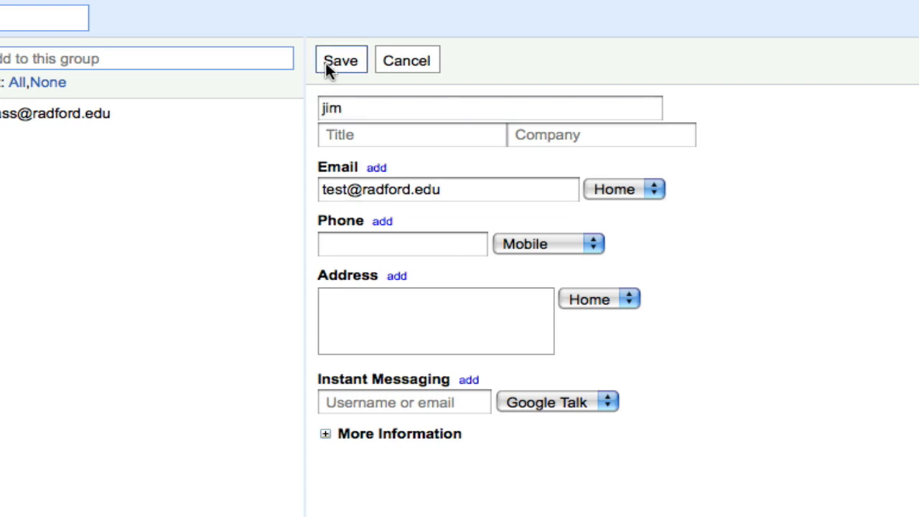
pyautogui.click(342, 60)
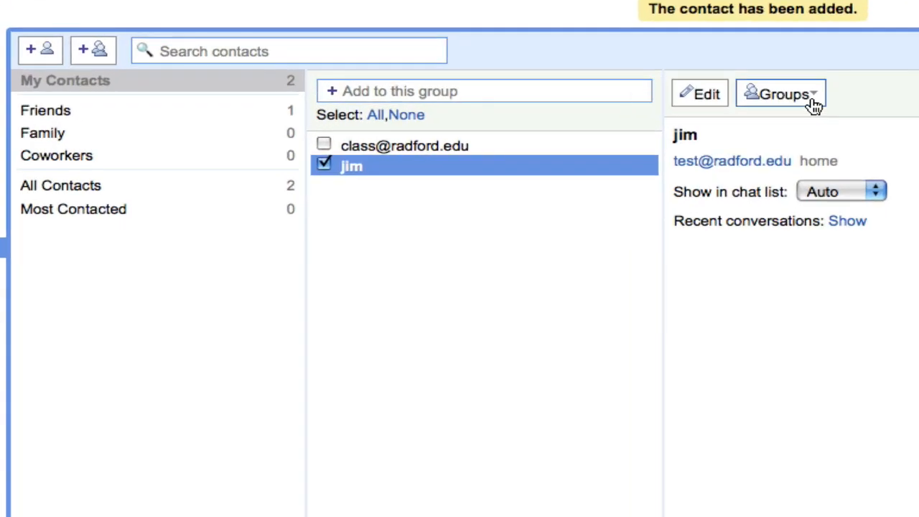
# Add jim to the Friends group via the Groups dropdown
pyautogui.click(780, 94)
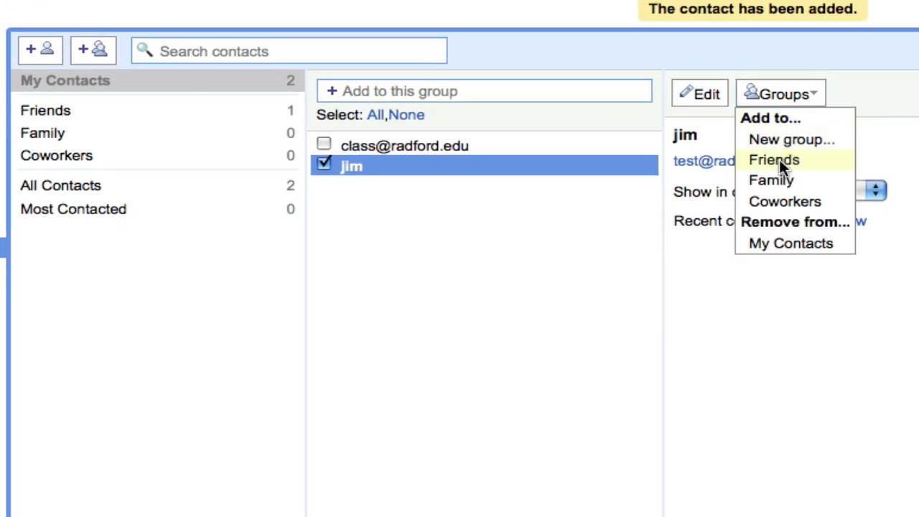
pyautogui.click(772, 159)
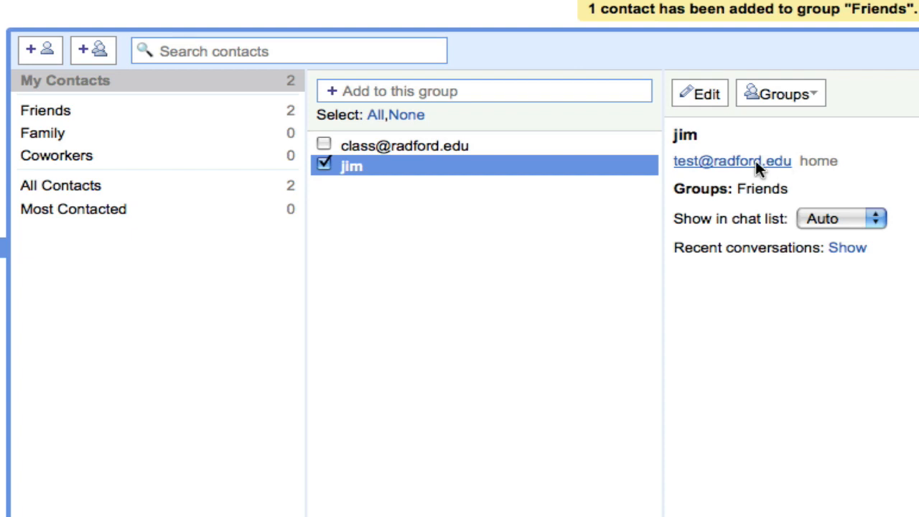
pyautogui.moveTo(566, 215)
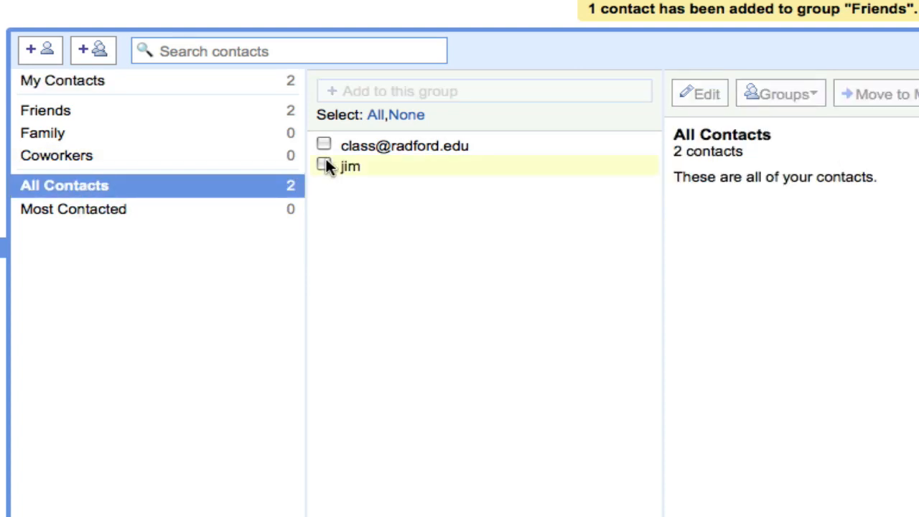
# Select jim, start an email to his address, then return to the contacts list
pyautogui.click(324, 167)
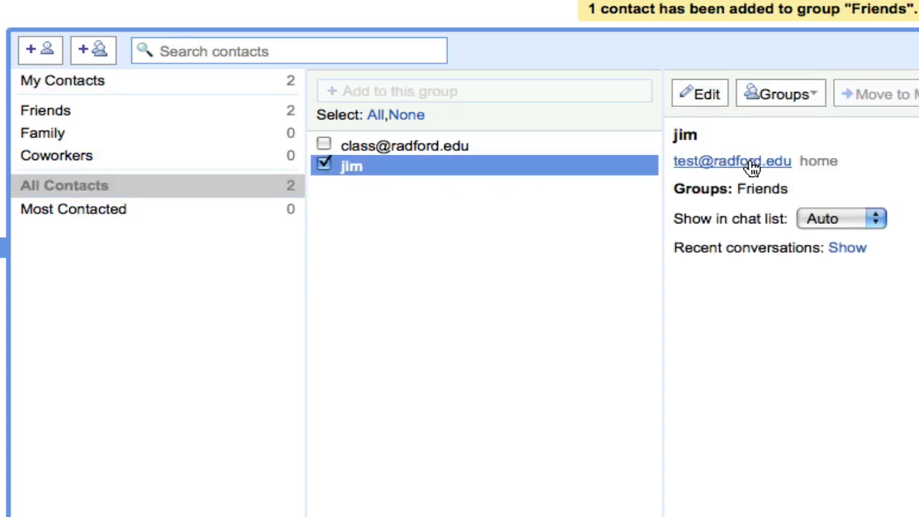
pyautogui.click(732, 161)
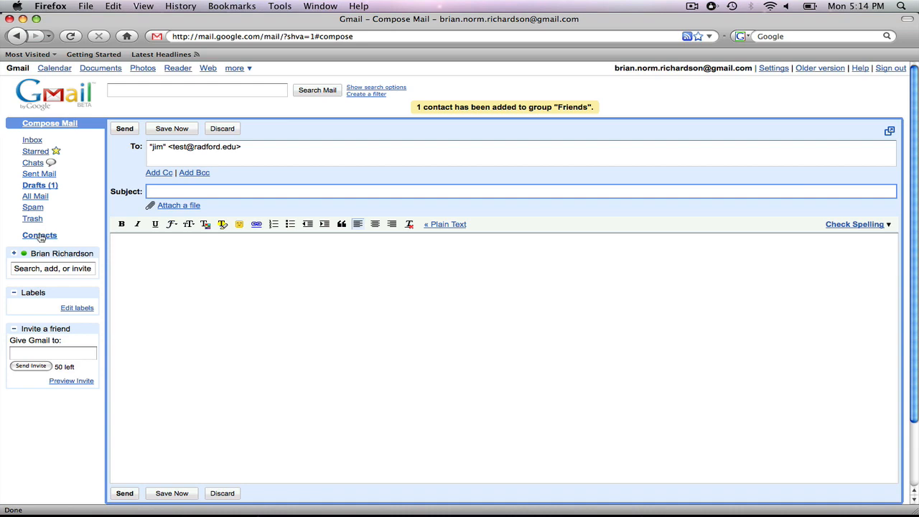
pyautogui.click(40, 235)
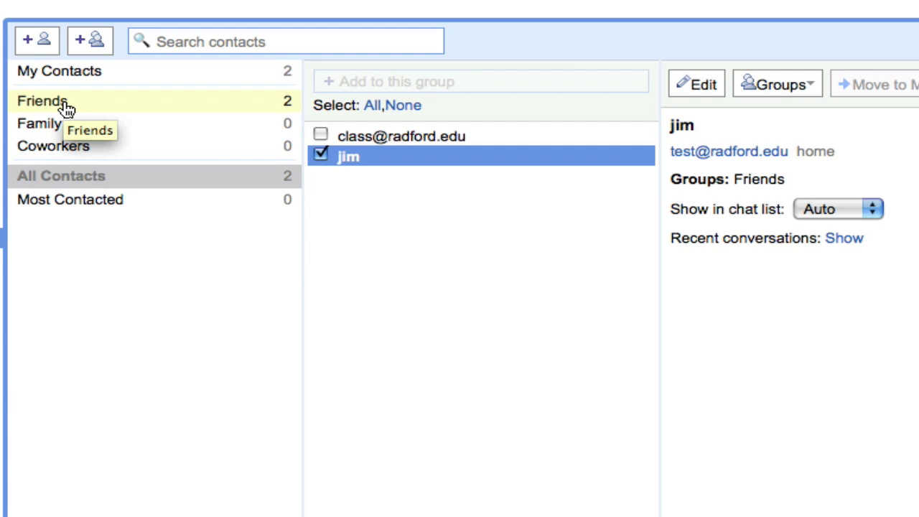
pyautogui.click(43, 100)
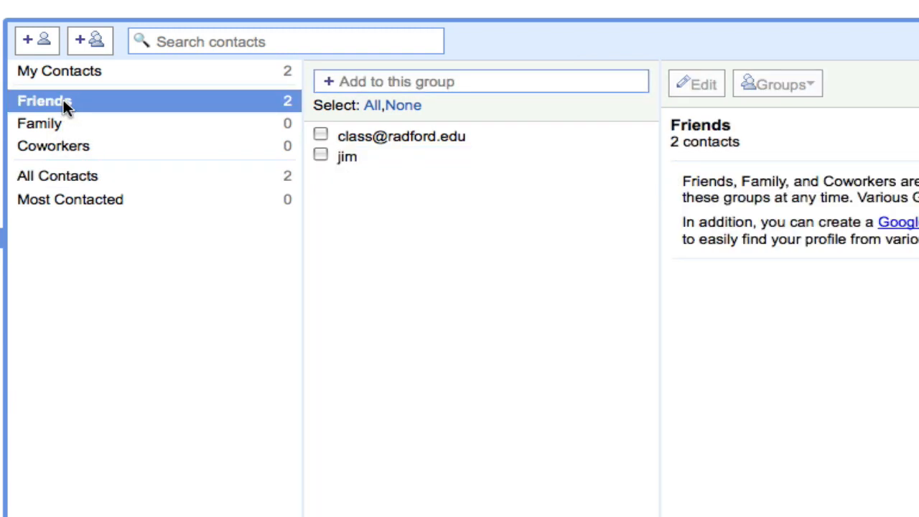
pyautogui.click(373, 105)
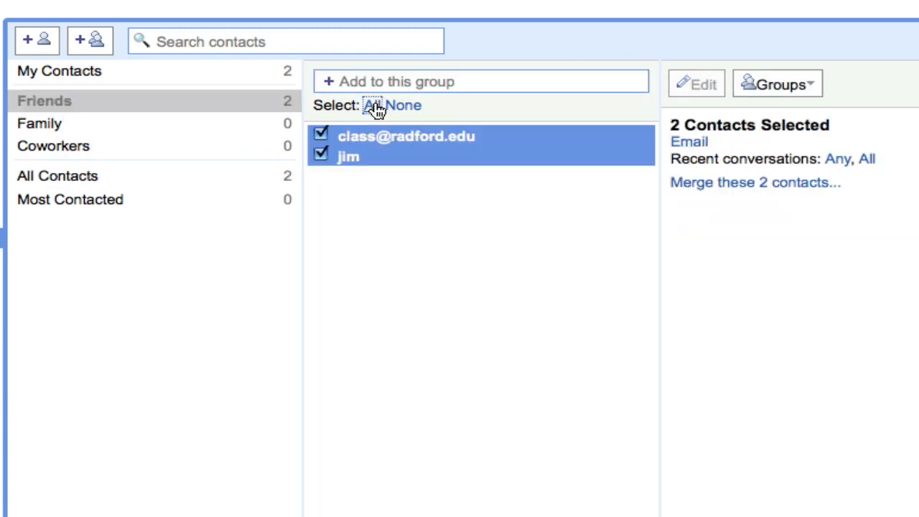
pyautogui.click(689, 142)
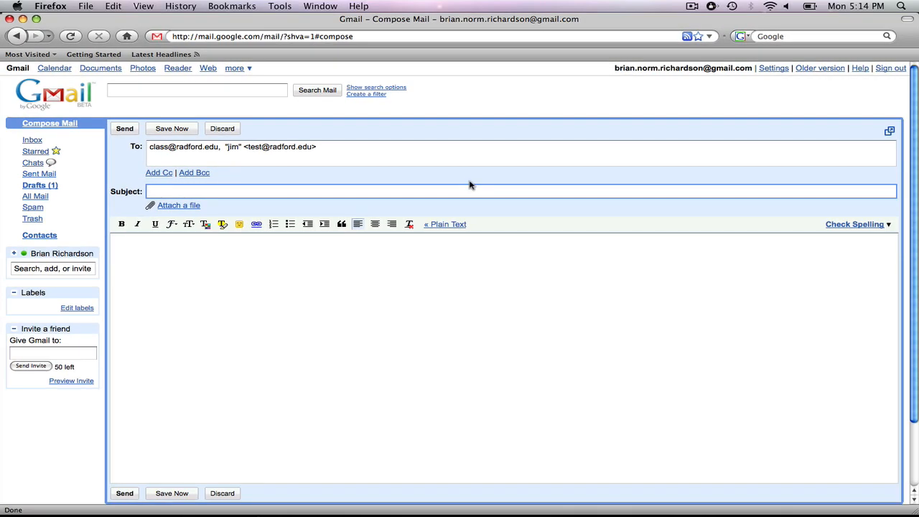
pyautogui.click(502, 190)
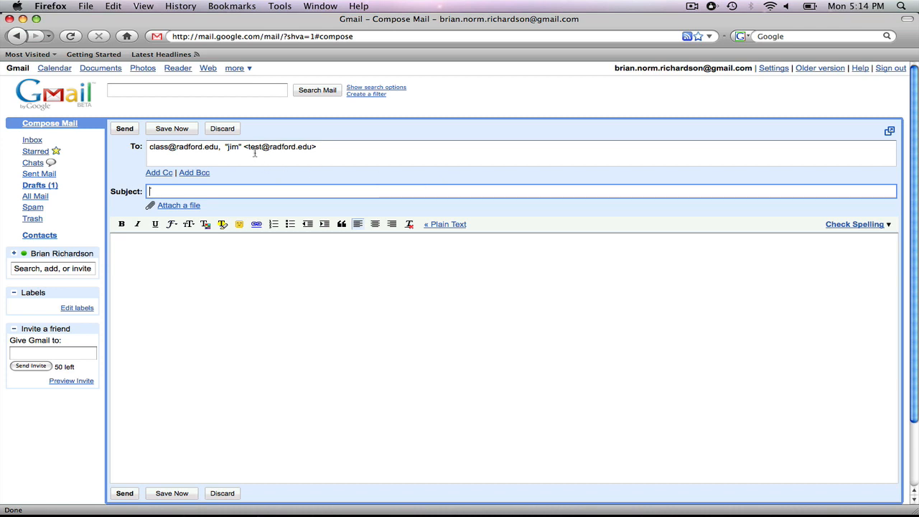